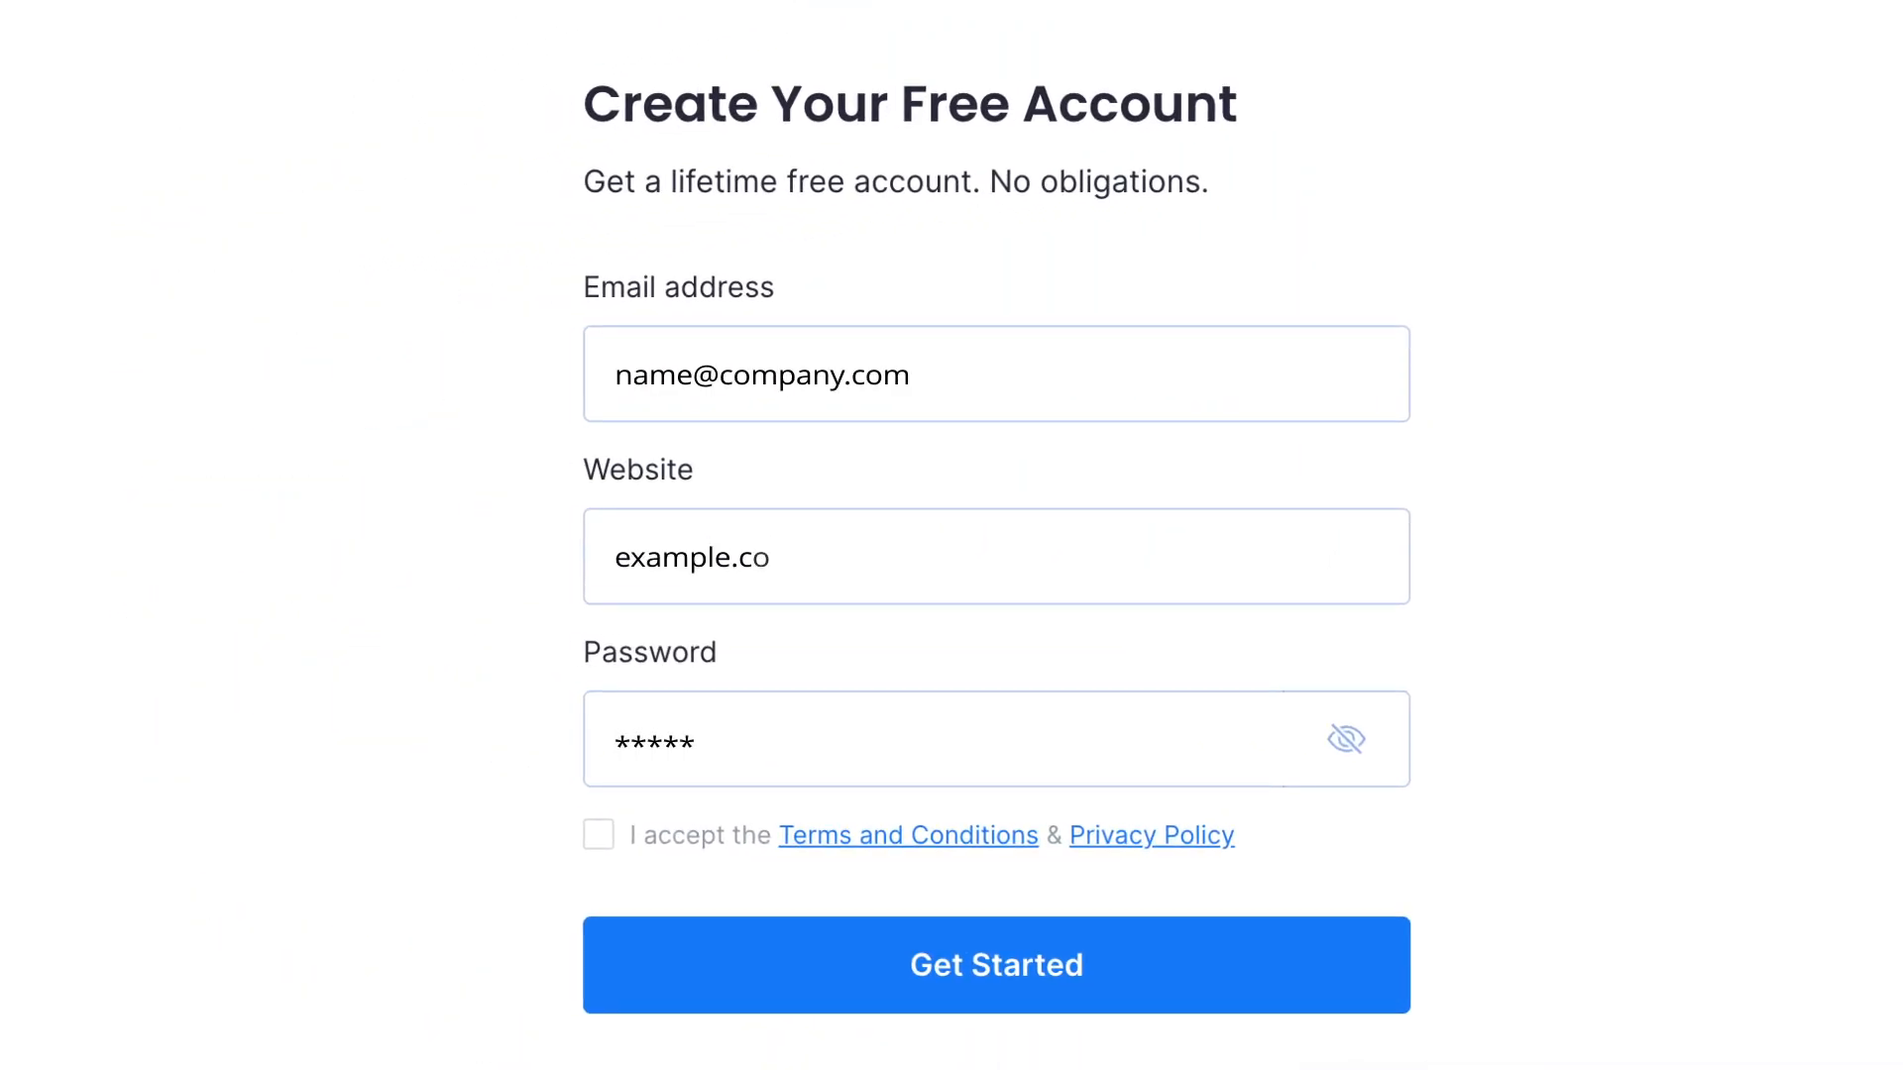
- Submit the sign-up form, pick the light banner template, and continue to installation
left_click(598, 835)
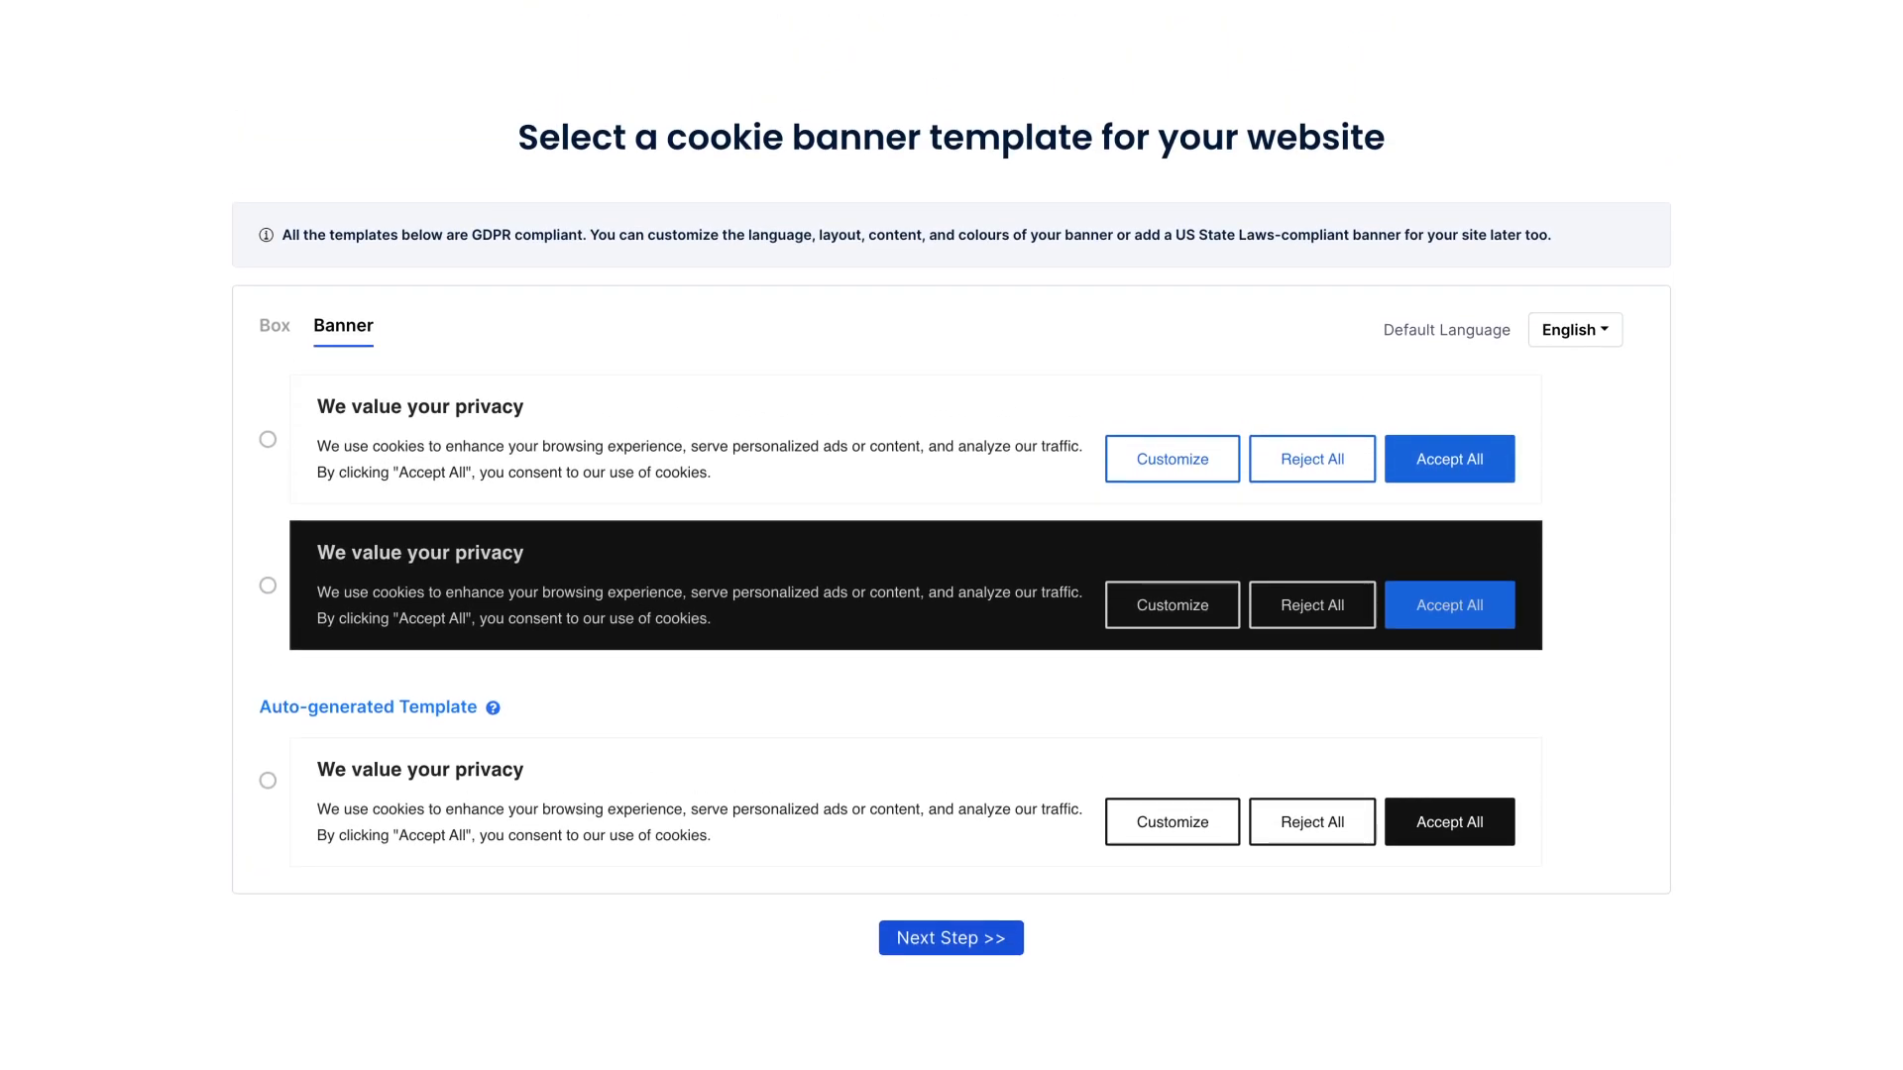
left_click(267, 440)
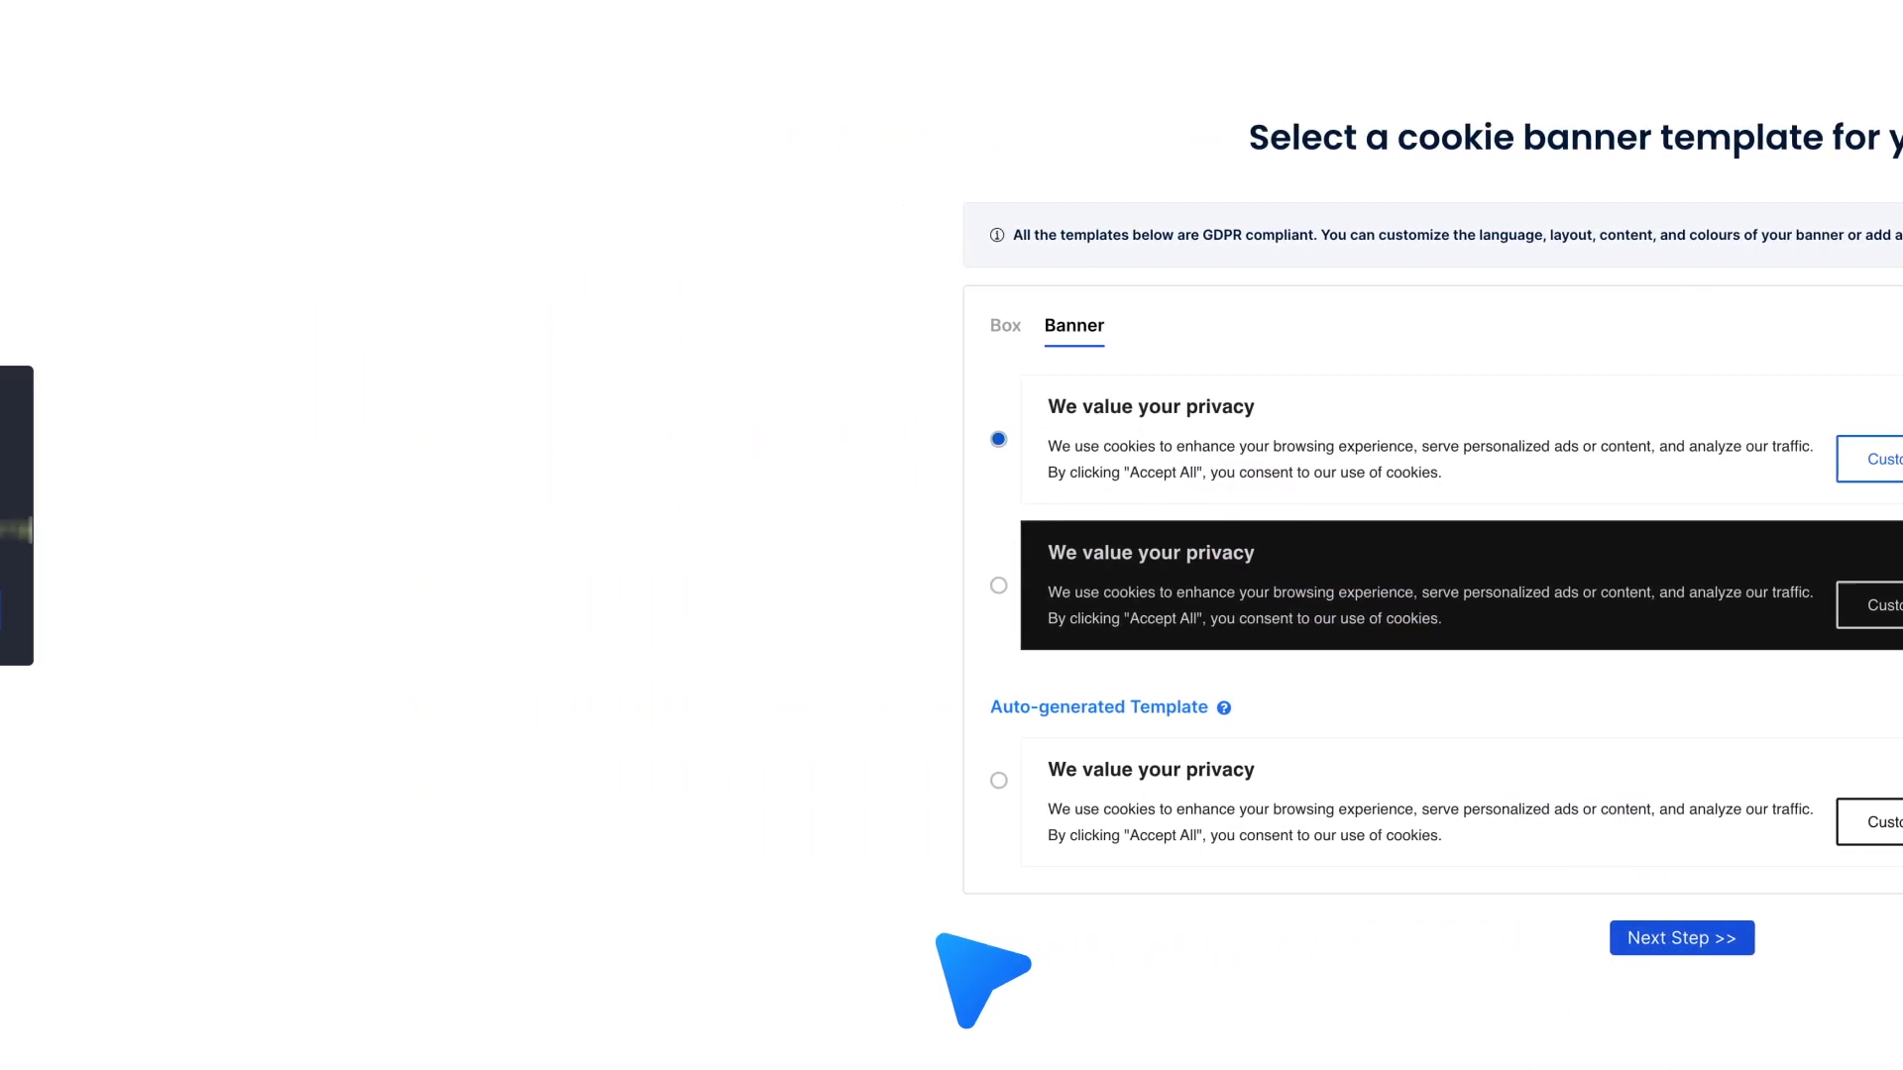
left_click(1682, 937)
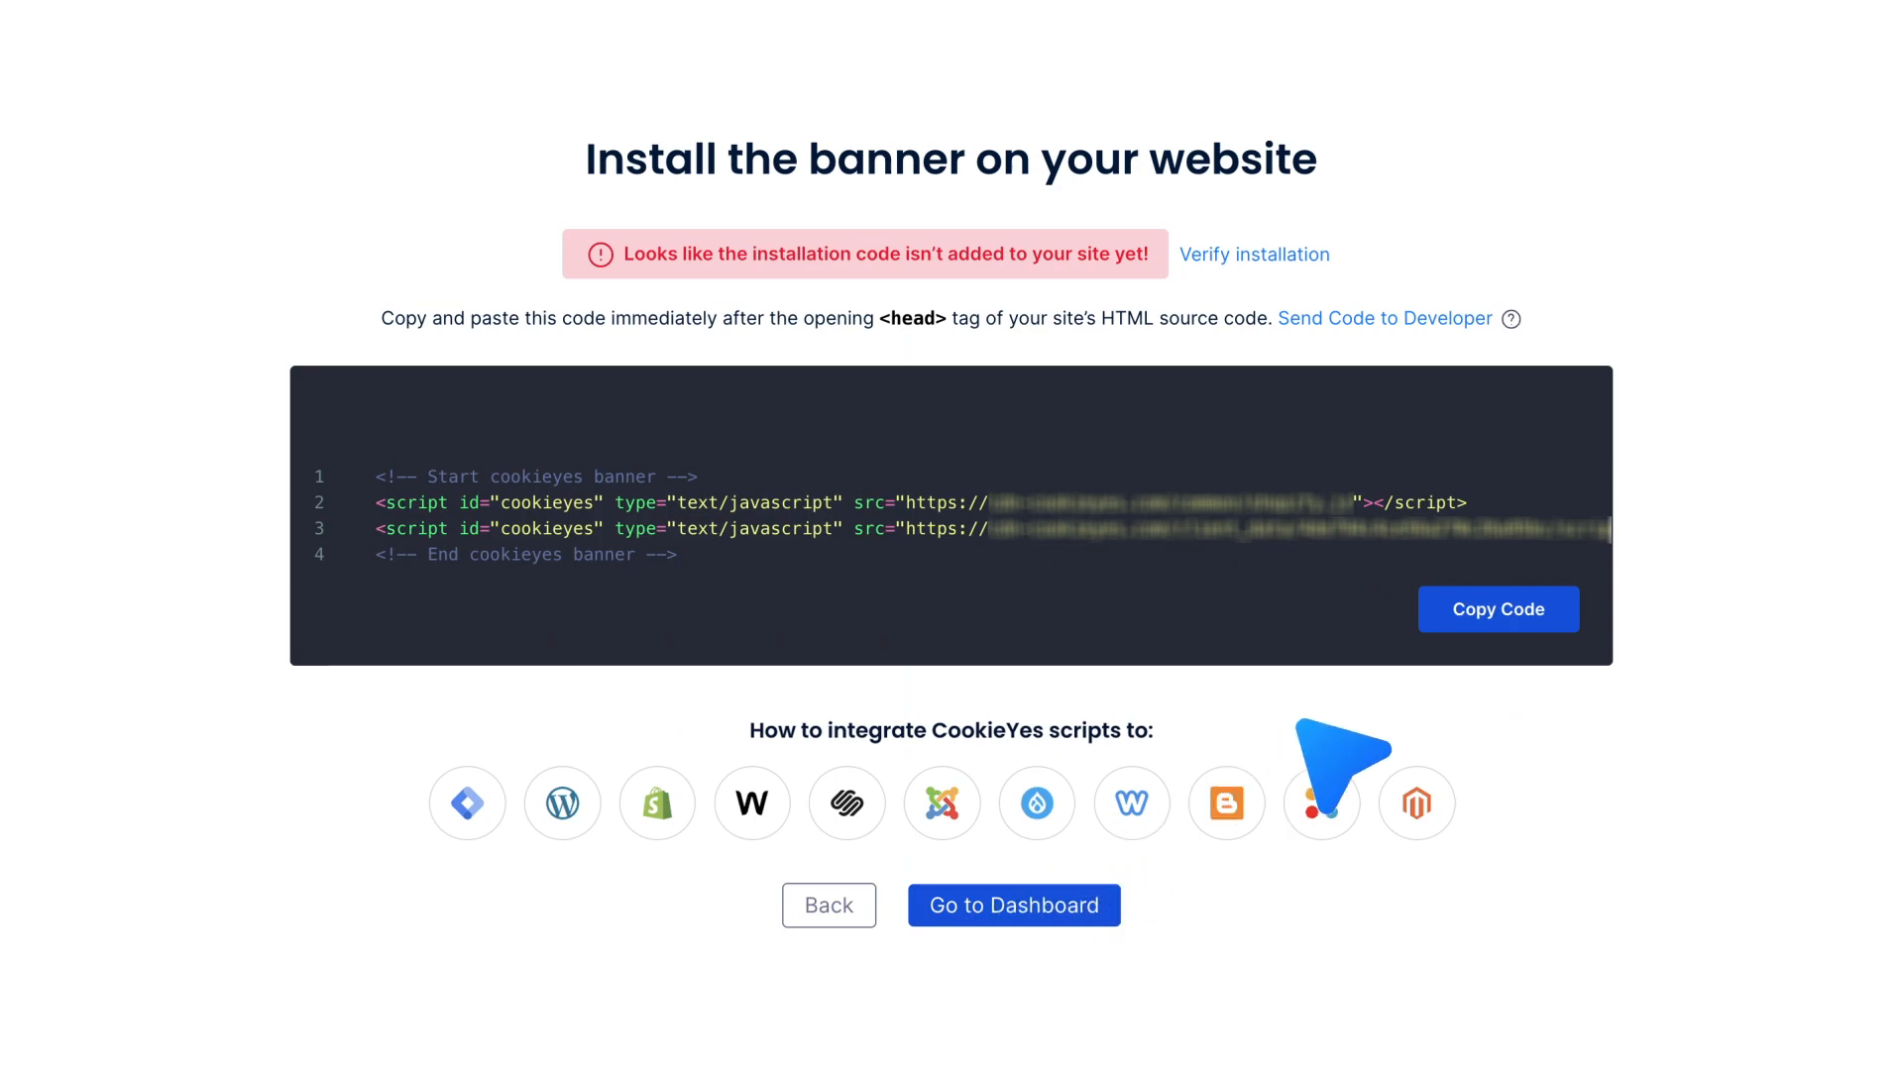
- Copy the CookieYes banner script for the React site's <head> tag
left_click(1498, 609)
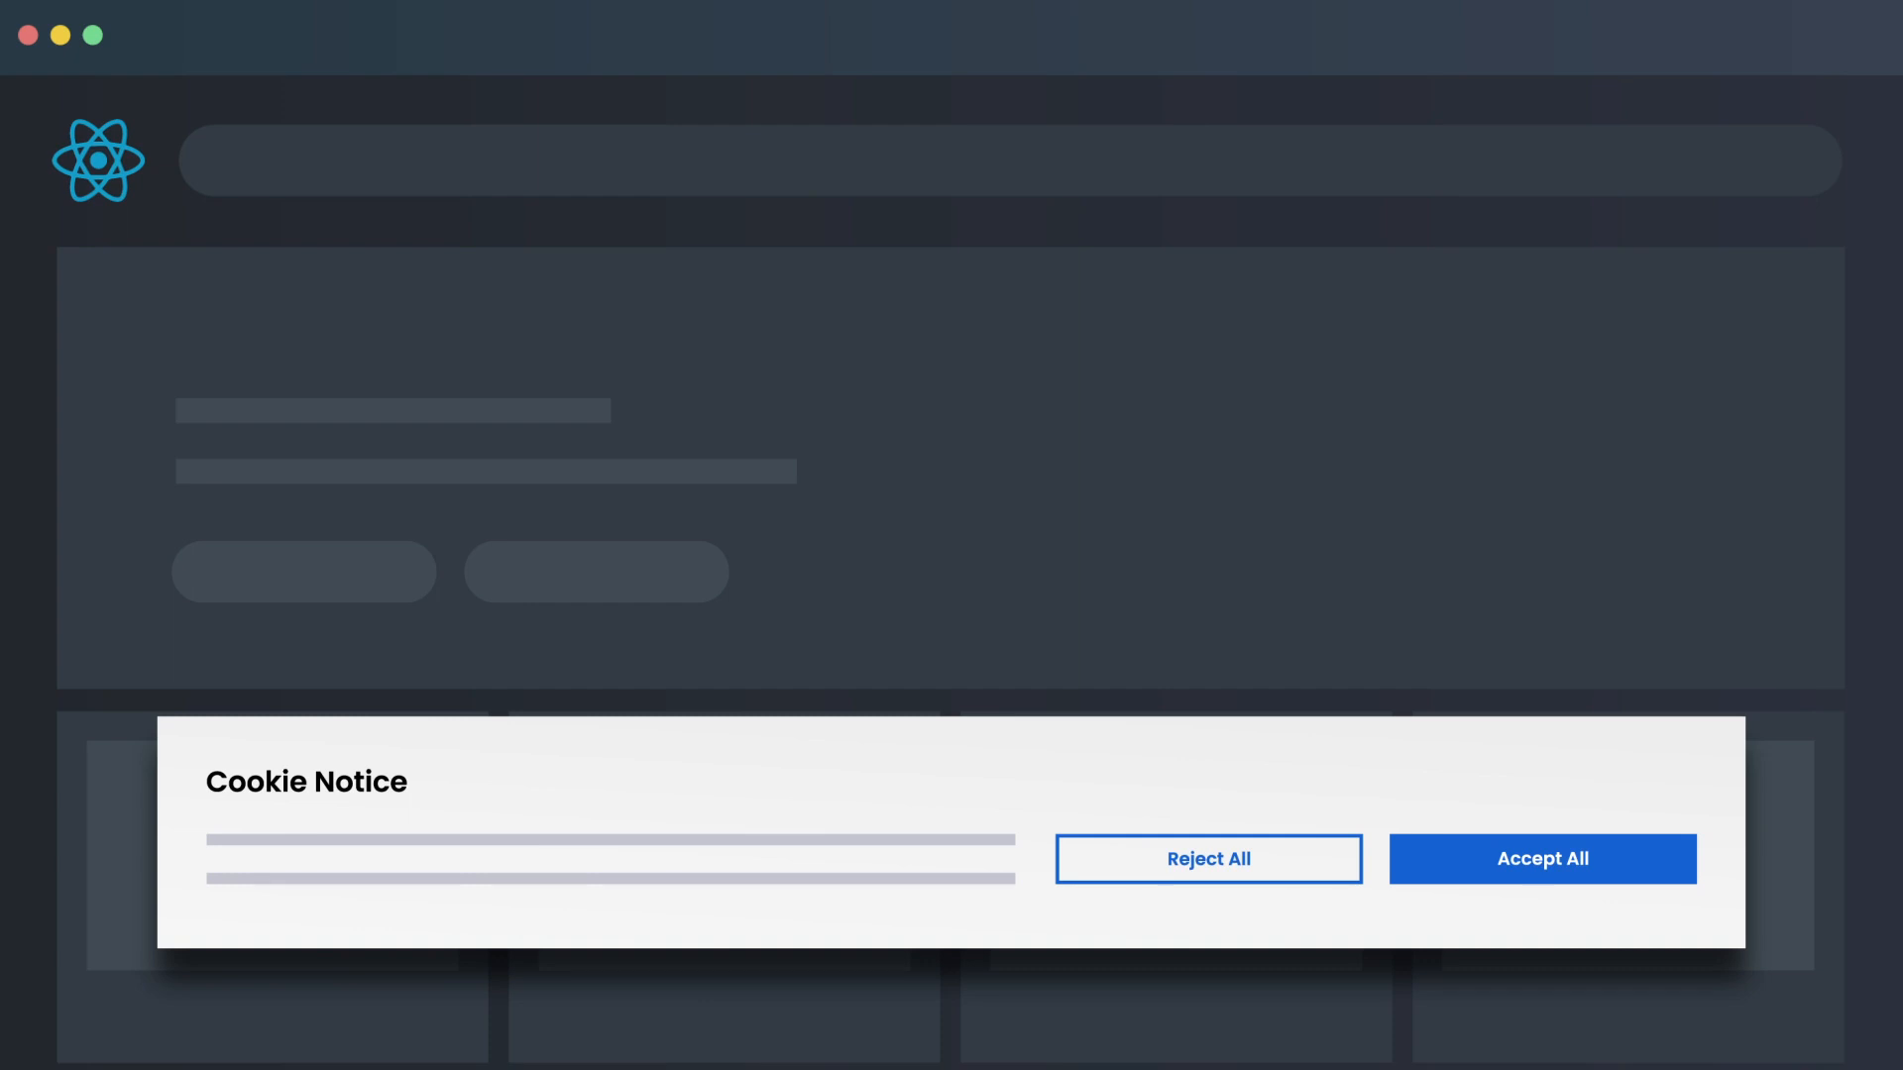
left_click(1543, 859)
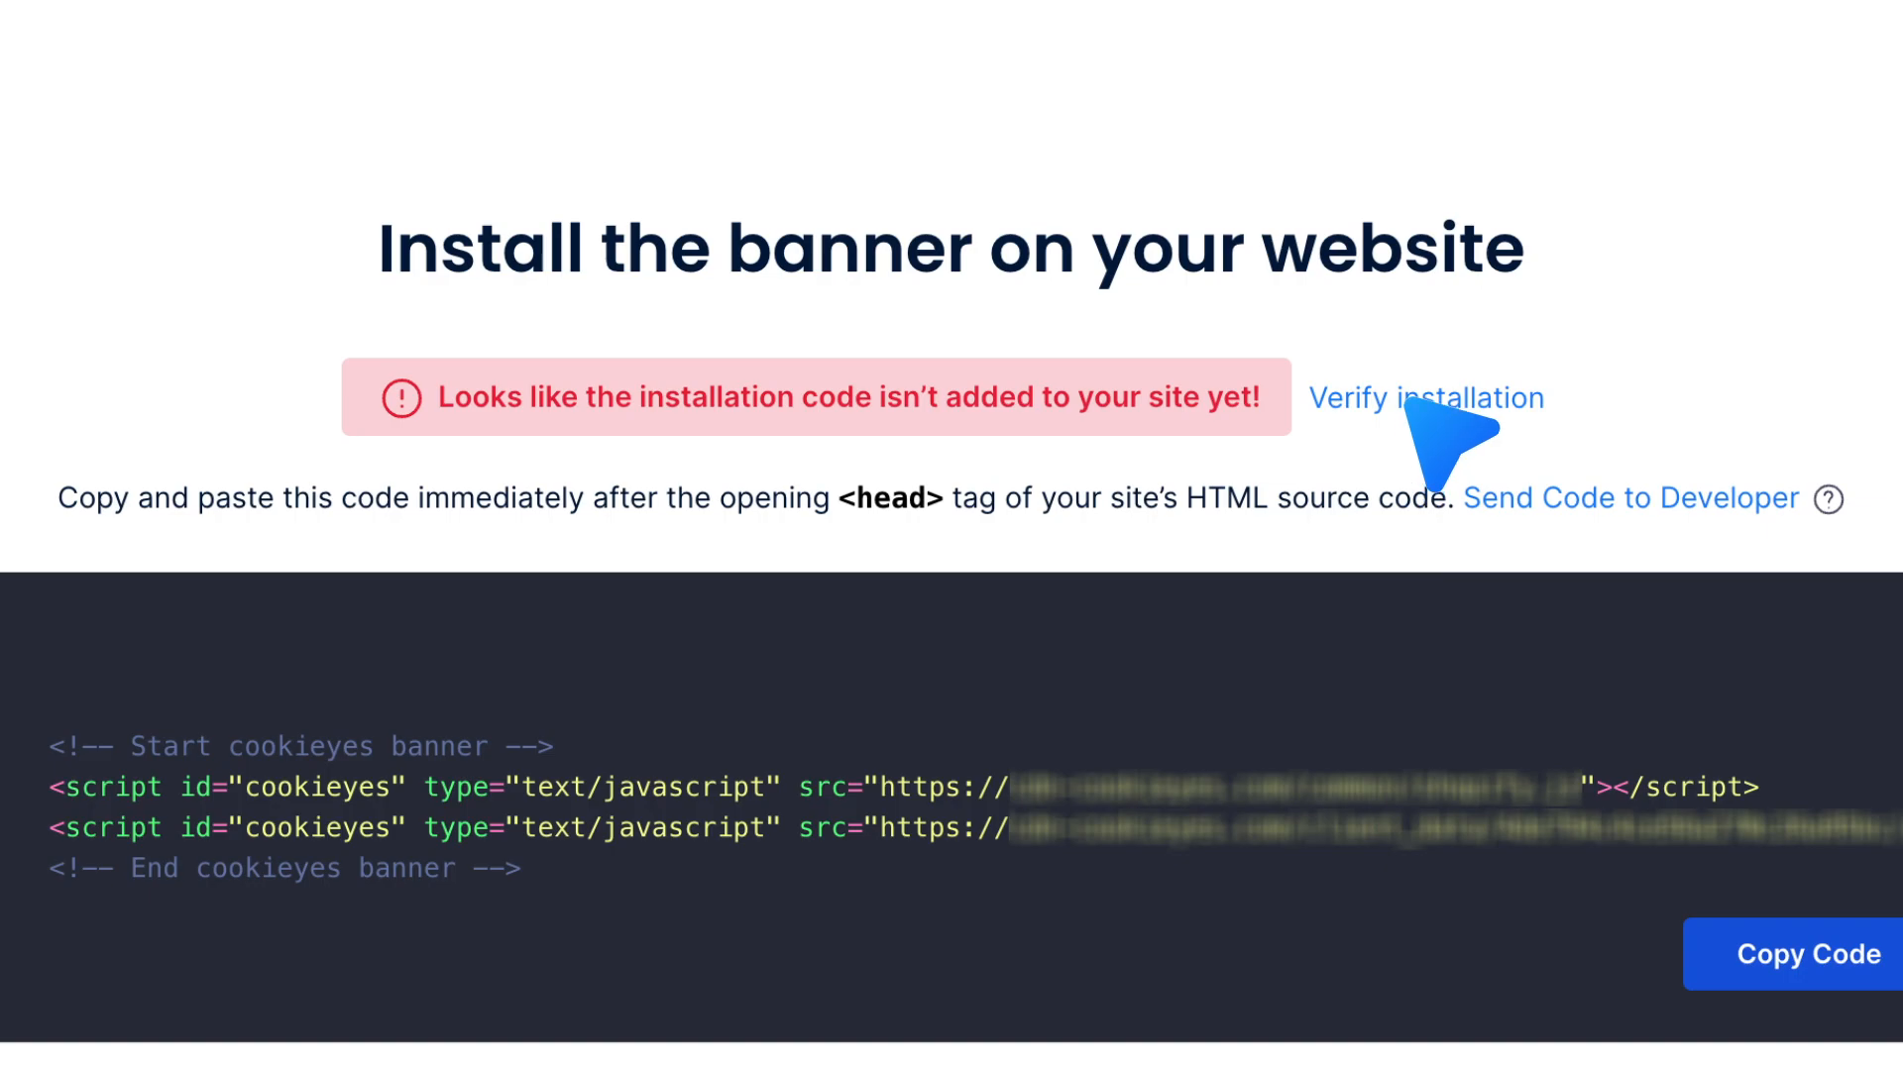
- Run Verify installation to check the banner code on the React site
left_click(1426, 397)
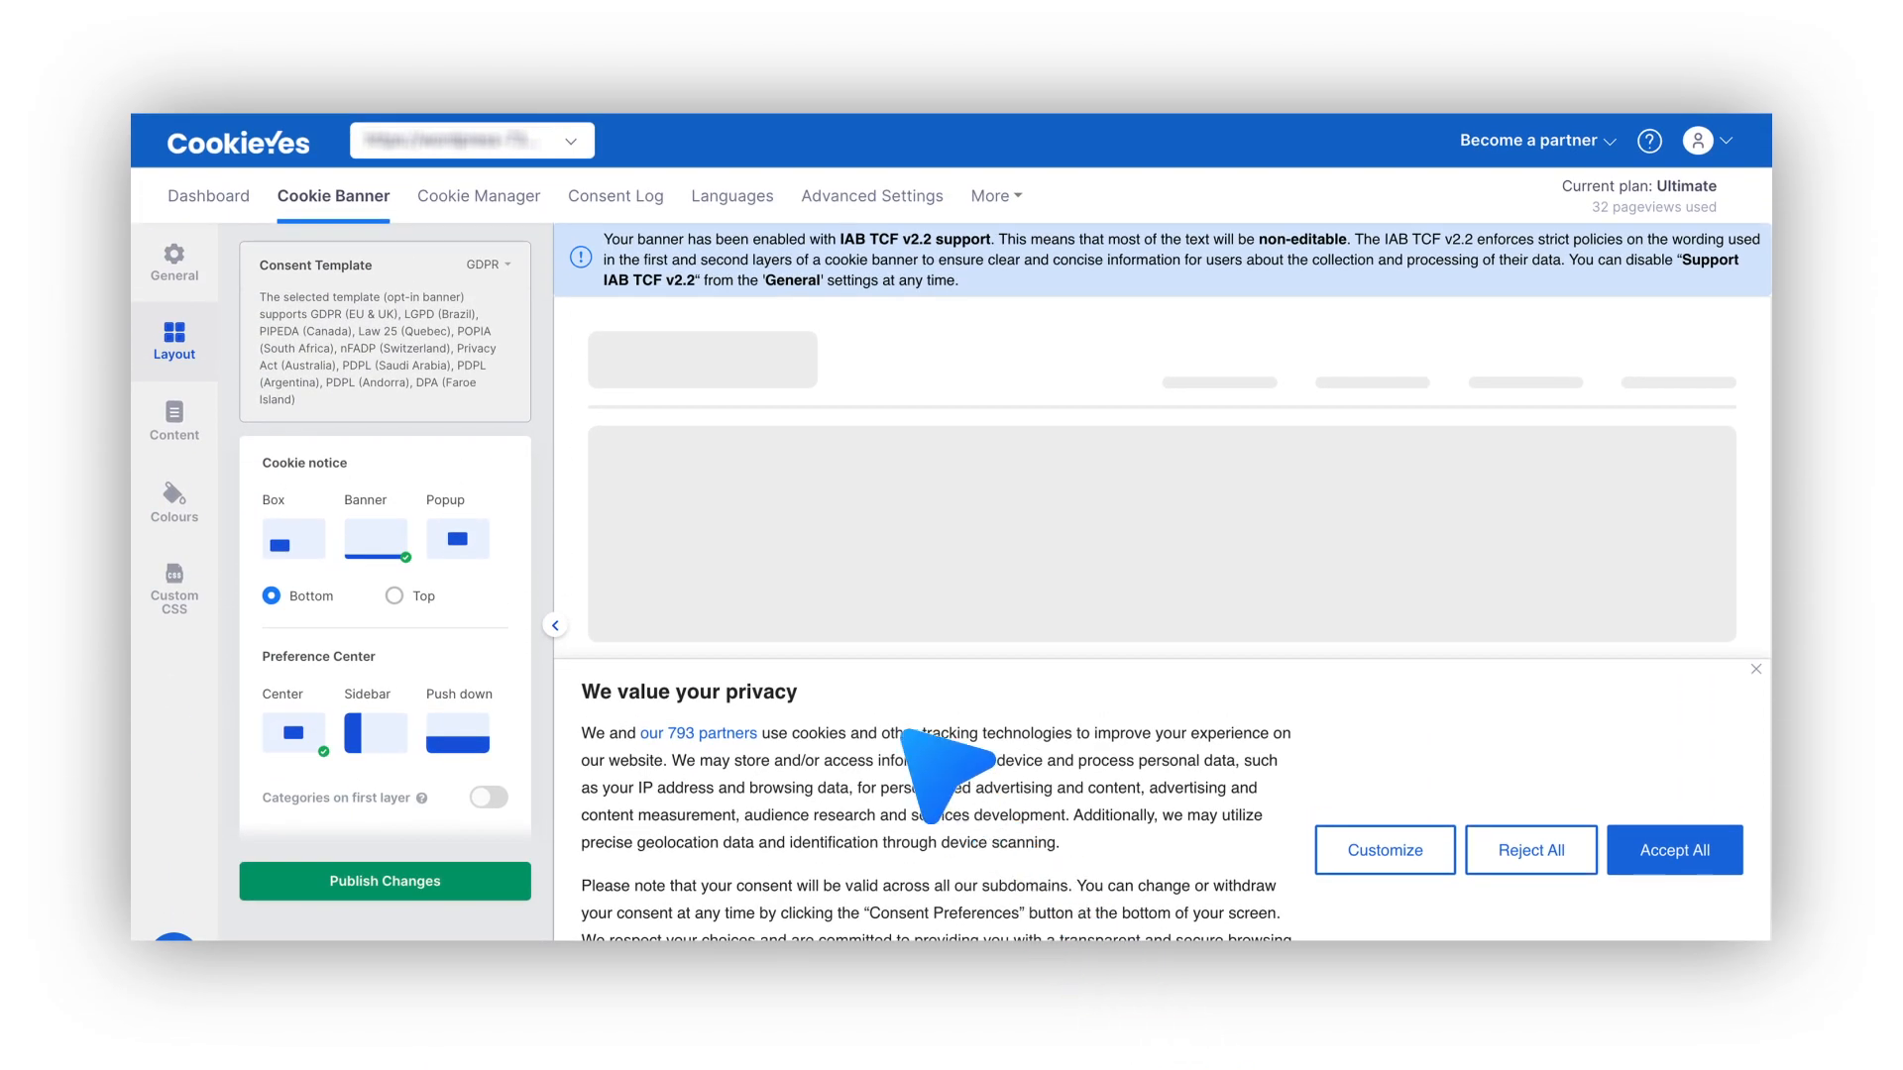
- Open the Cookie Manager to view scanned cookies by category
left_click(478, 195)
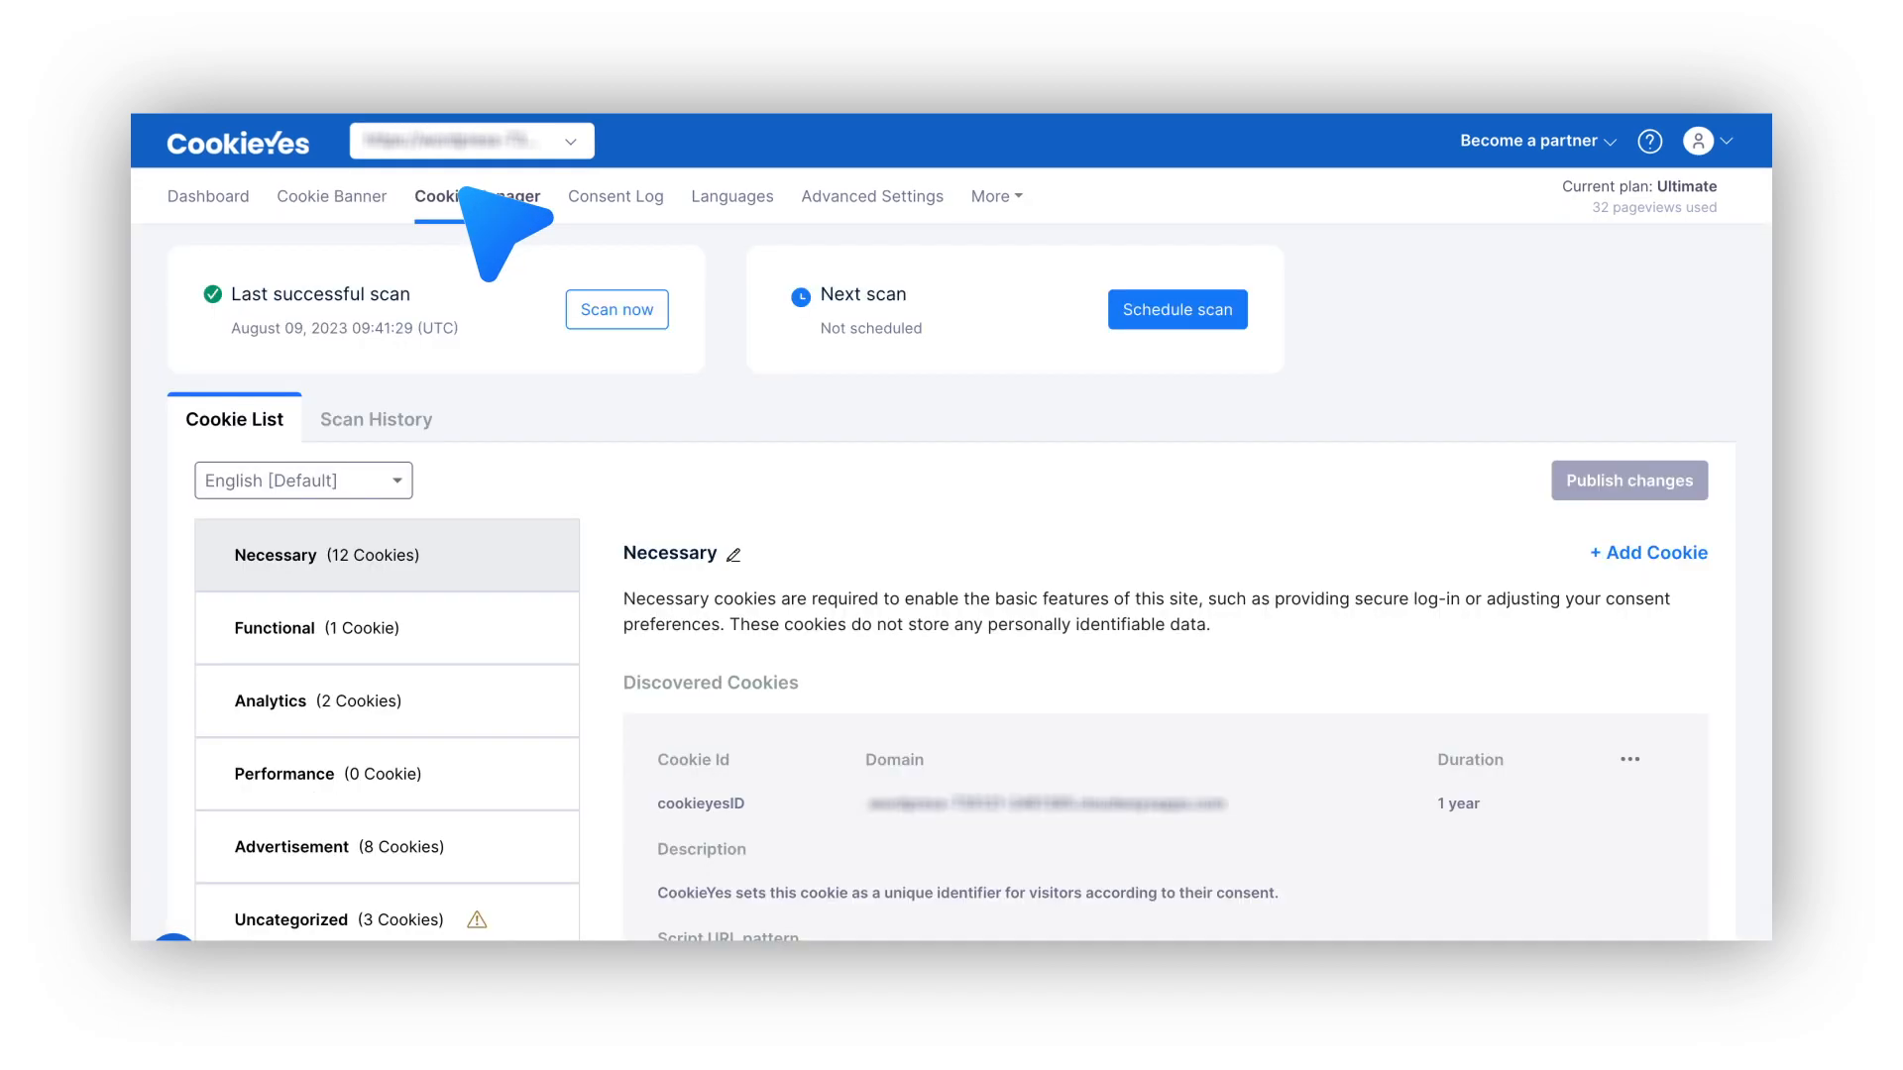